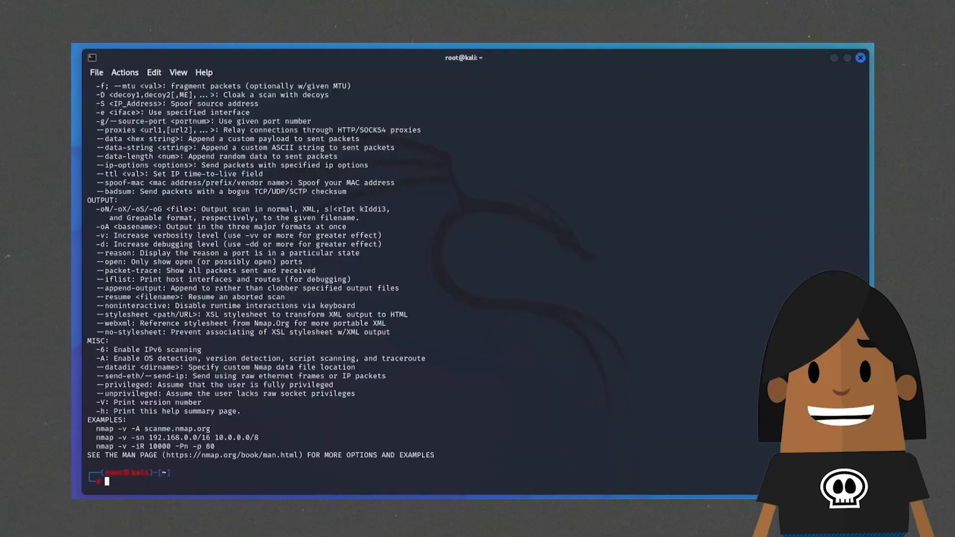
pyautogui.scroll(3)
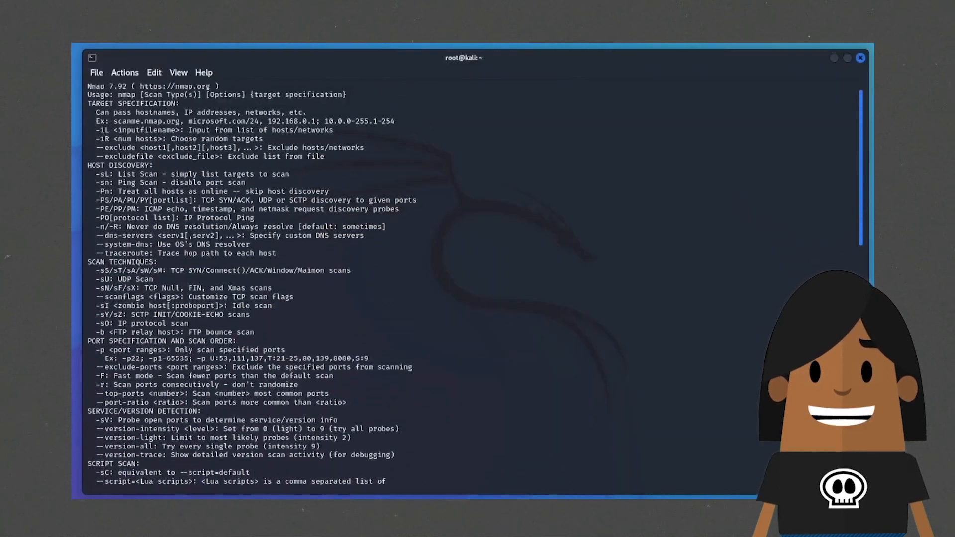
pyautogui.scroll(-3)
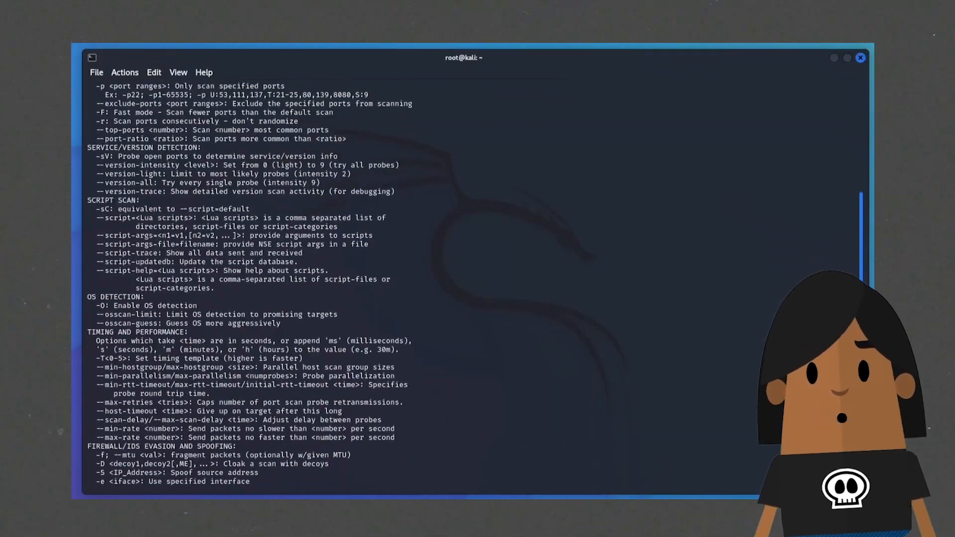
pyautogui.scroll(-3)
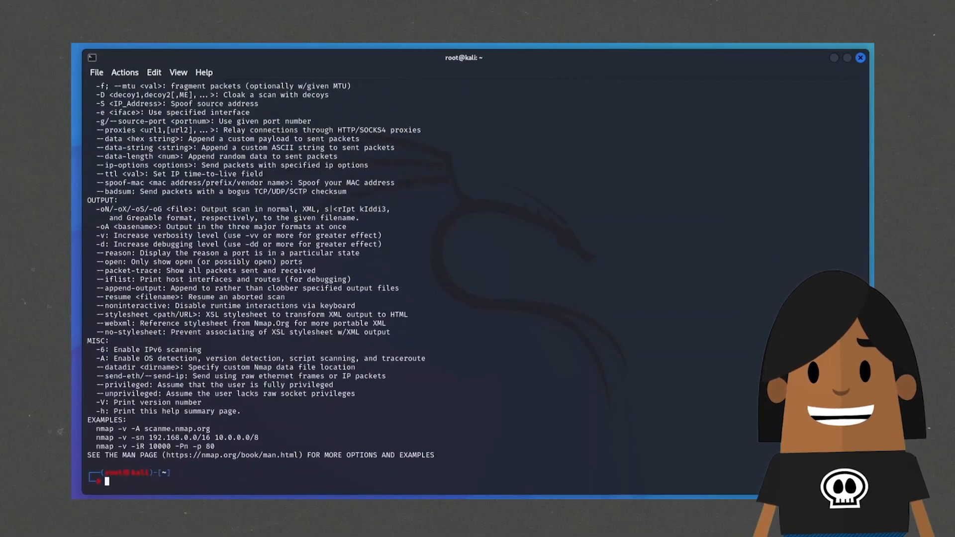